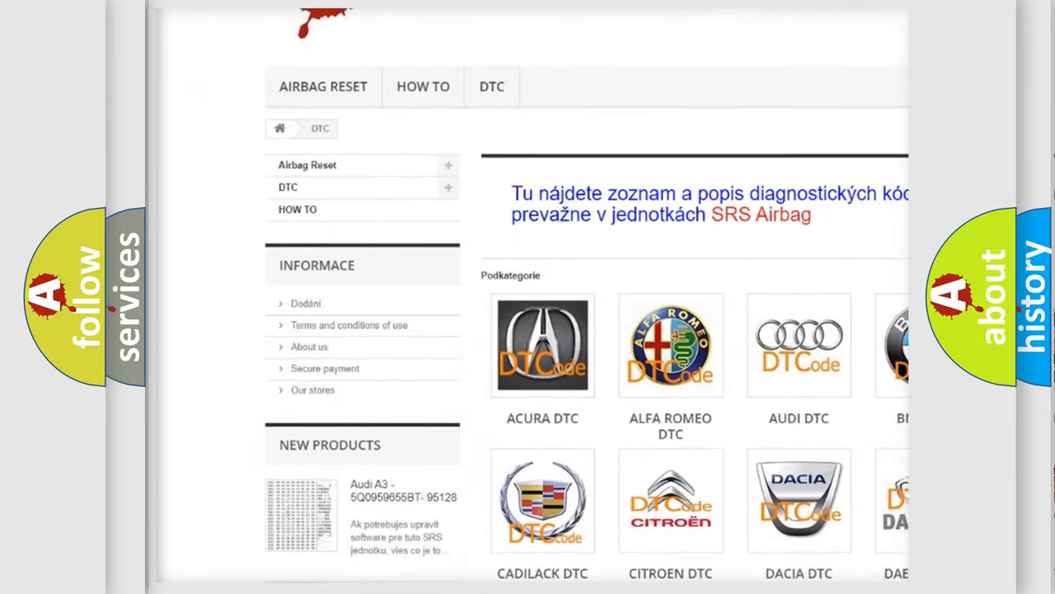
pyautogui.scroll(-3)
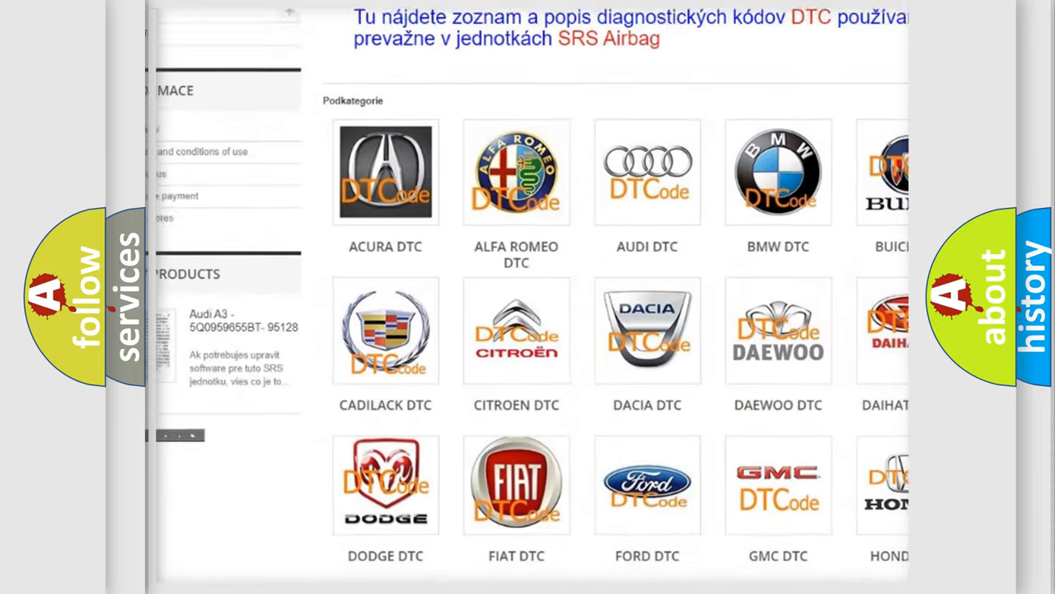
pyautogui.scroll(-3)
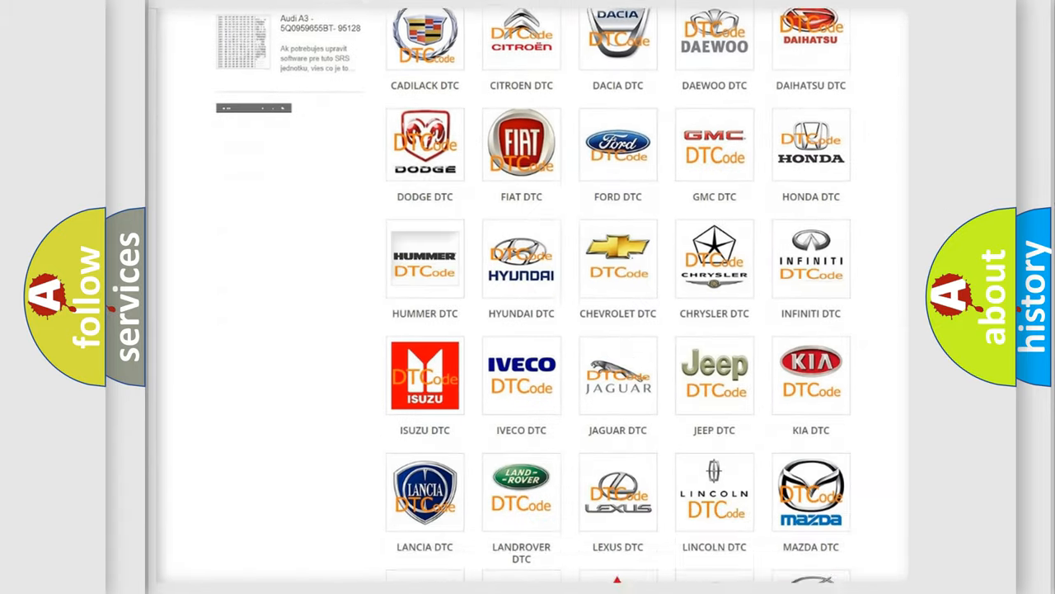
pyautogui.scroll(-3)
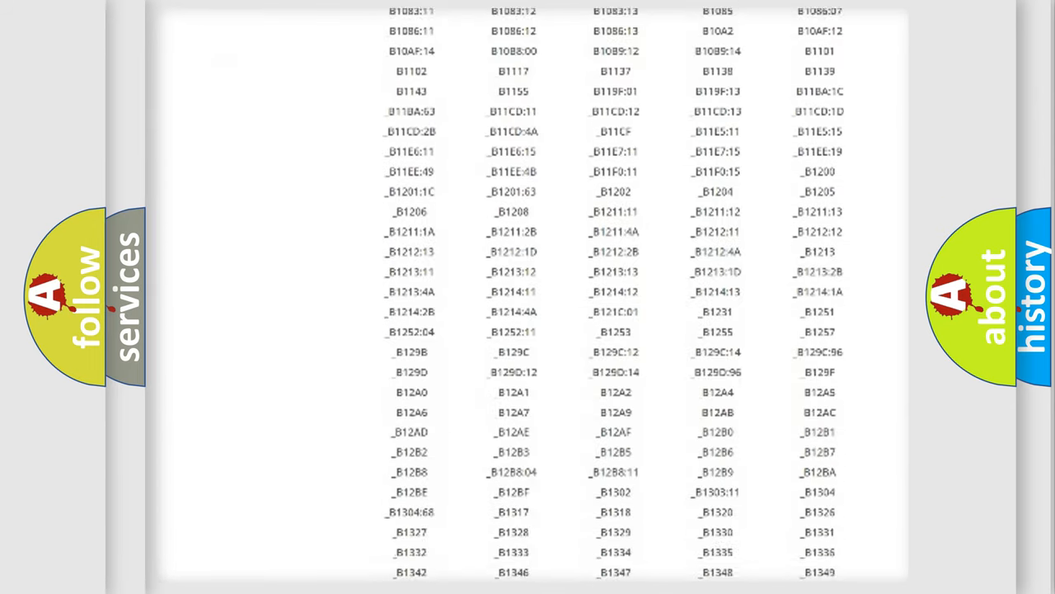
pyautogui.scroll(-3)
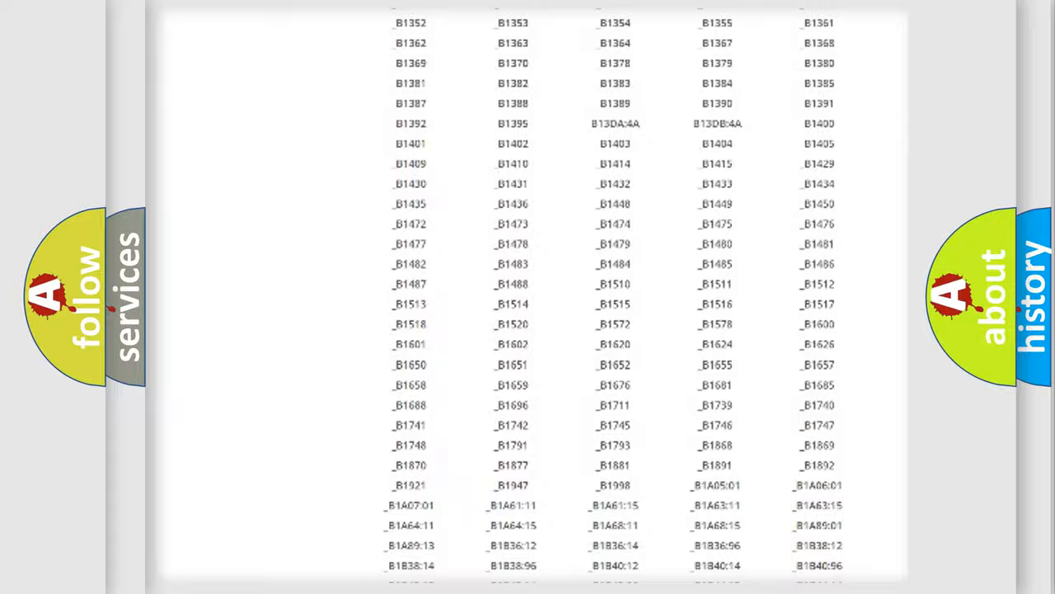